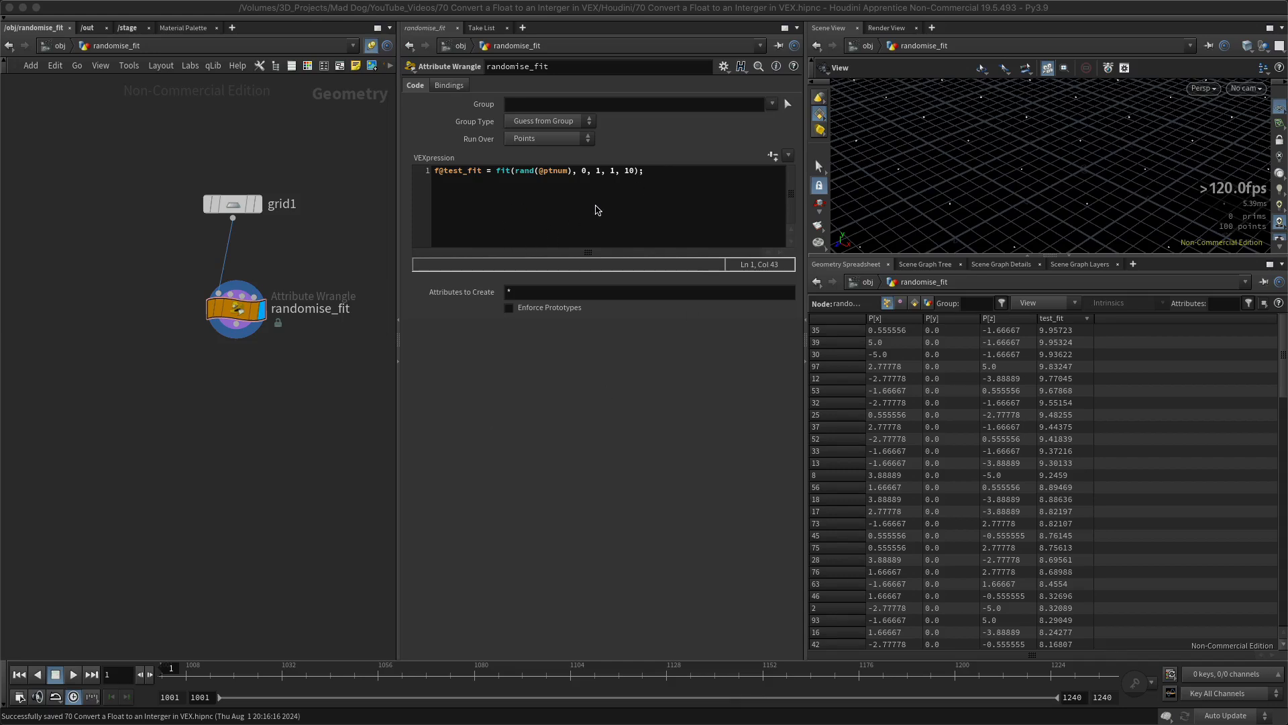
pyautogui.moveTo(531, 200)
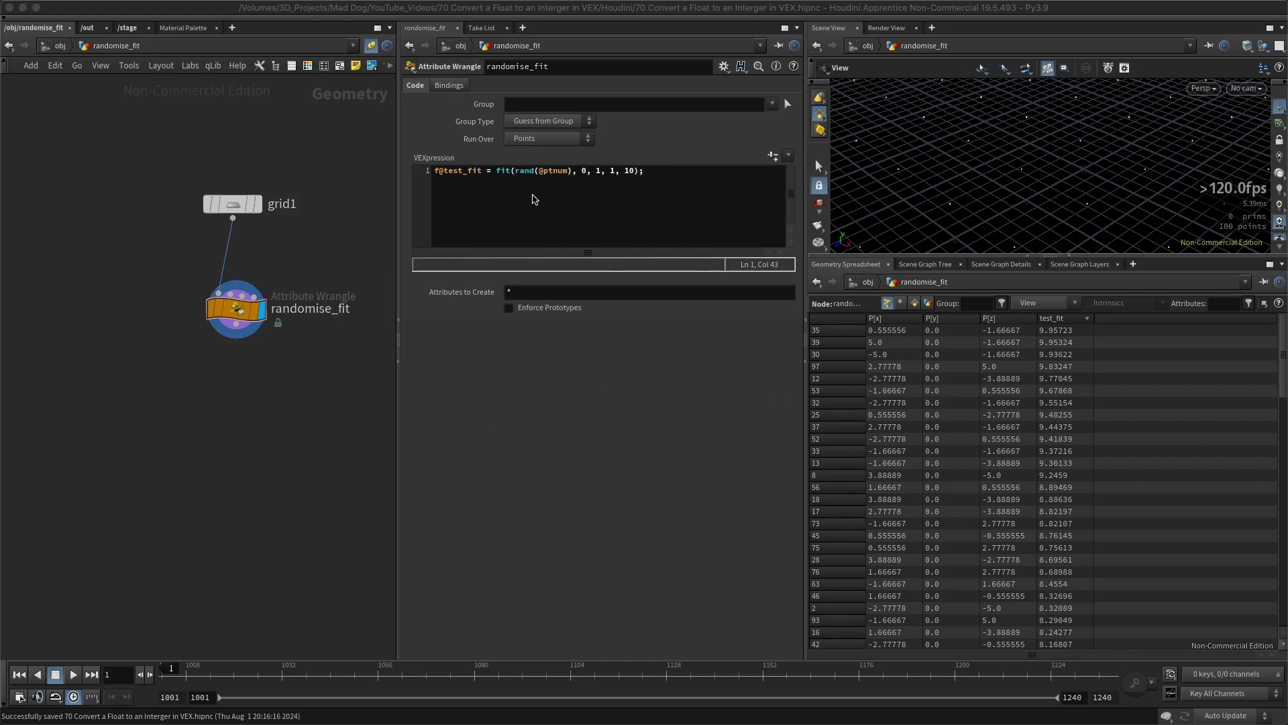
pyautogui.moveTo(527, 200)
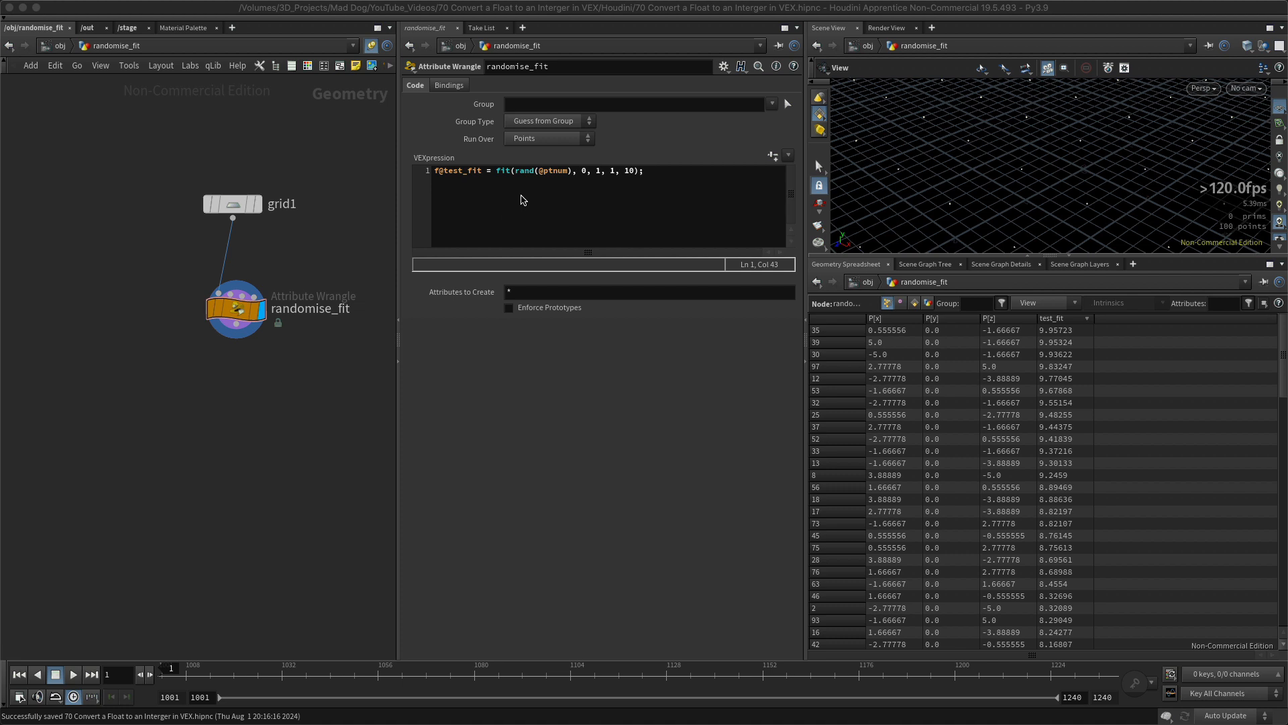
pyautogui.moveTo(1069, 451)
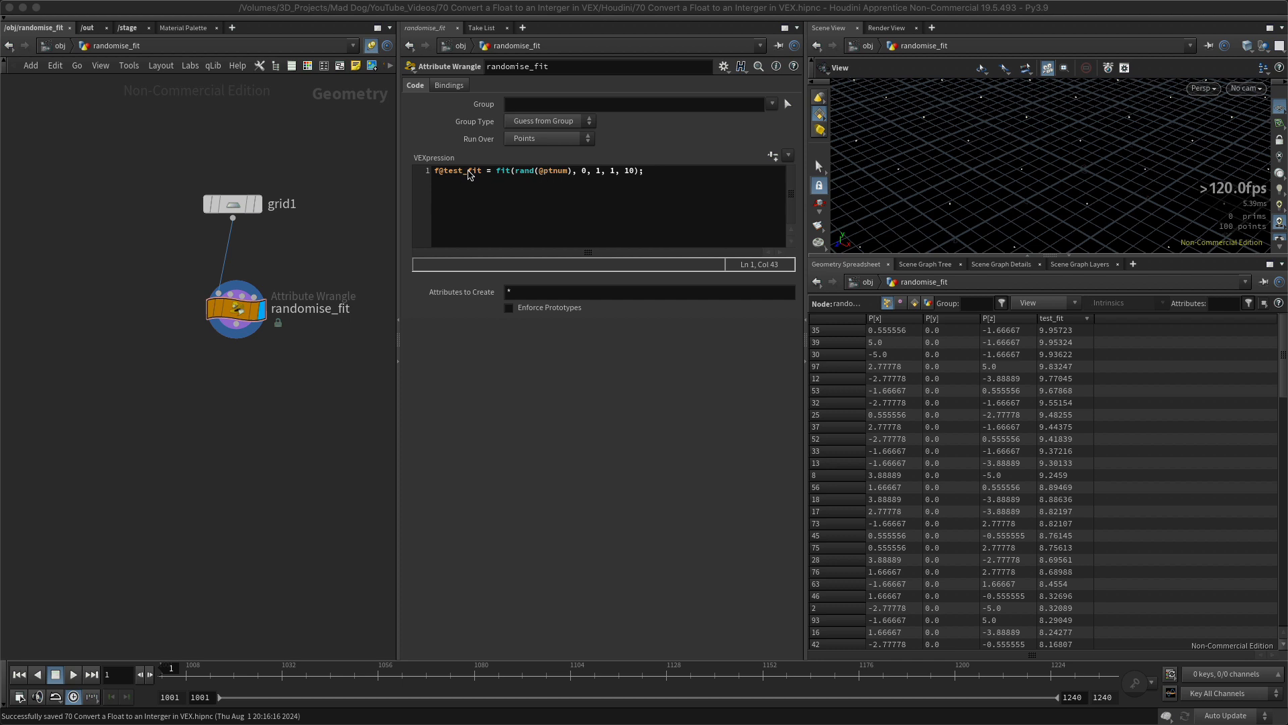
pyautogui.moveTo(791, 419)
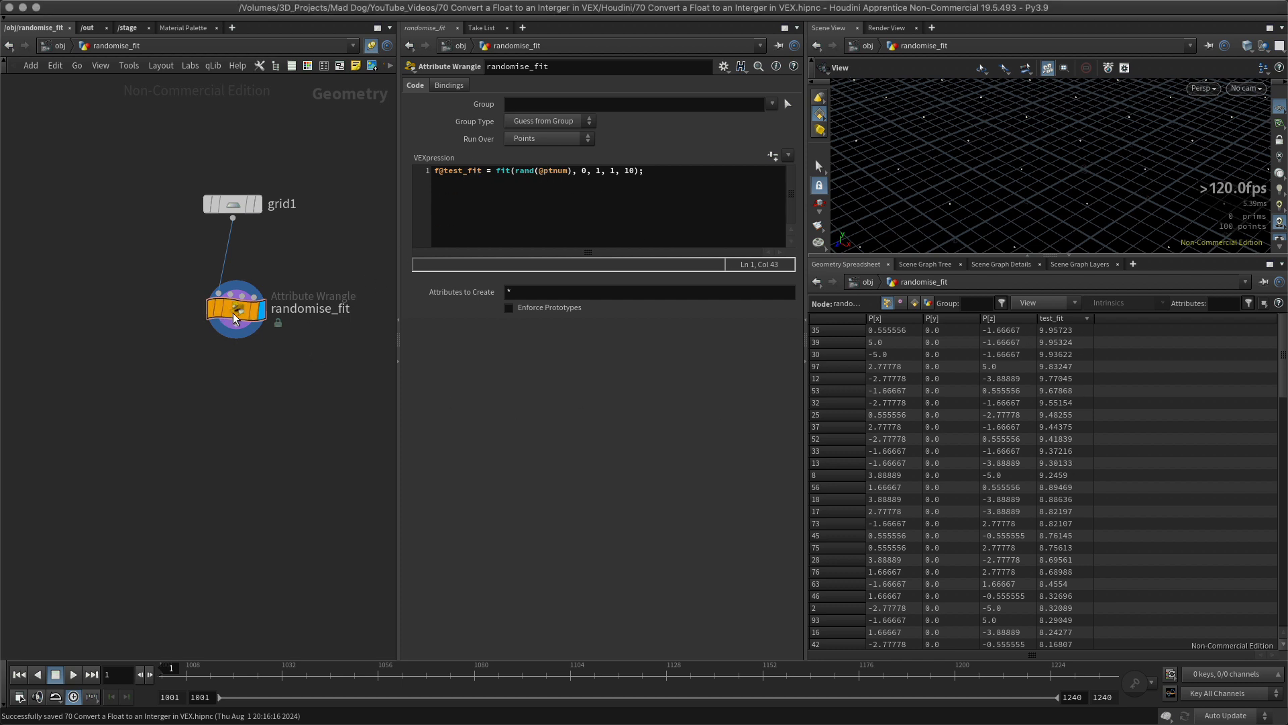
pyautogui.click(650, 171)
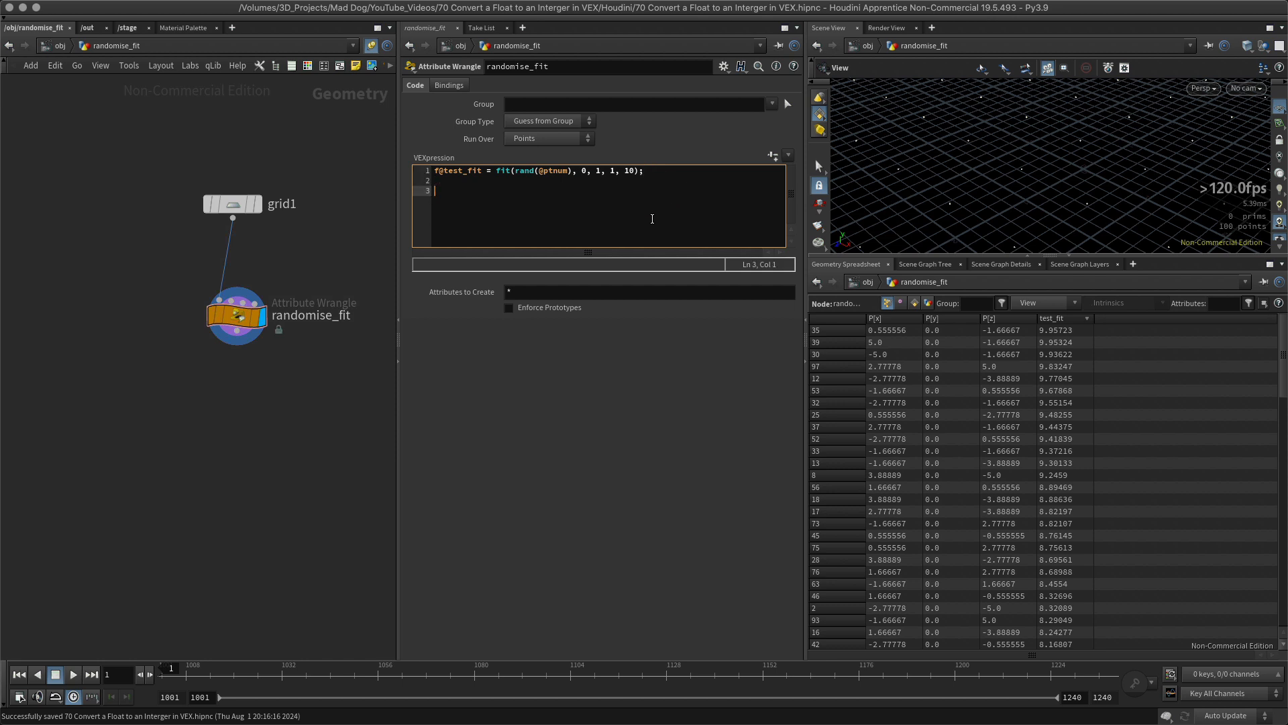
pyautogui.write('rint')
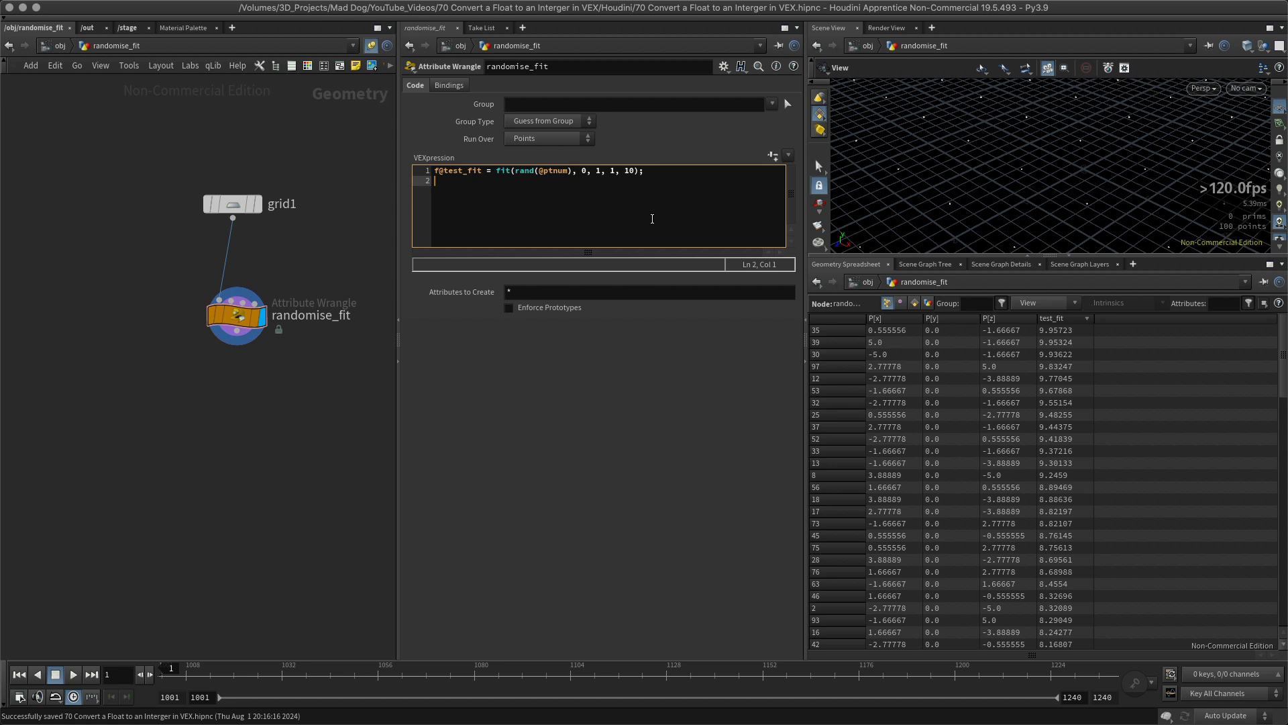
pyautogui.write('f@test_')
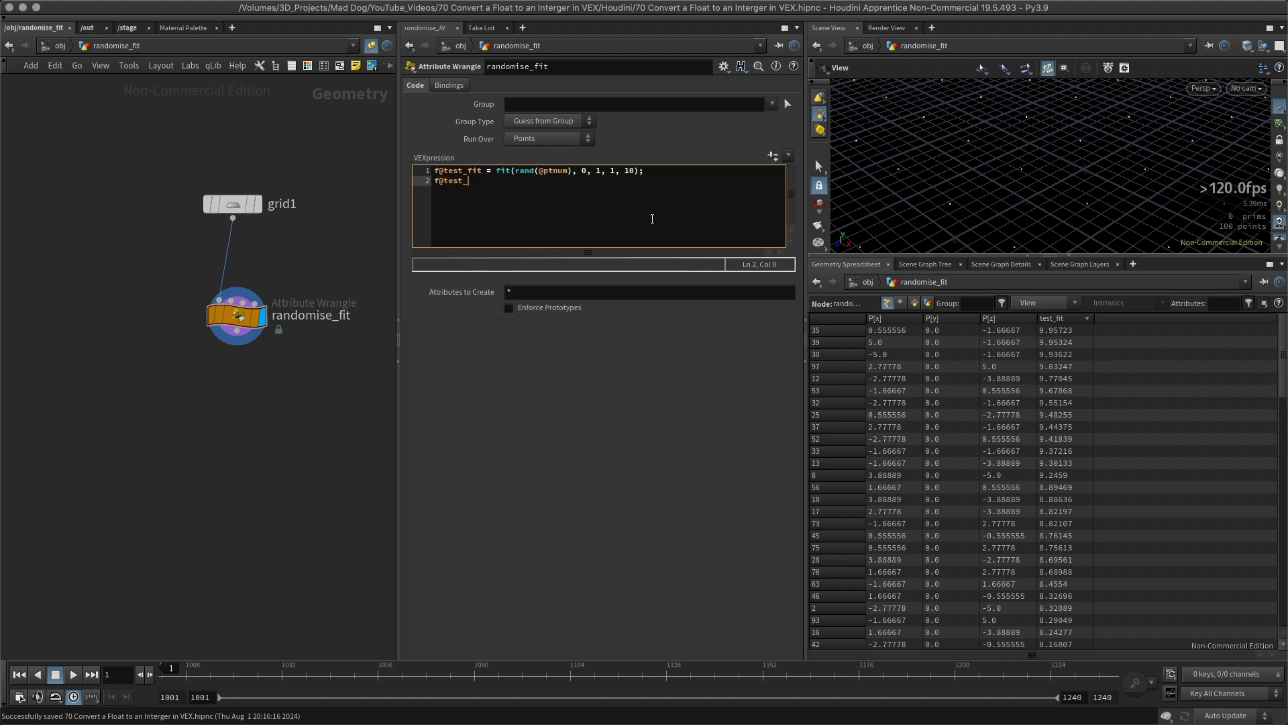
pyautogui.write('fit')
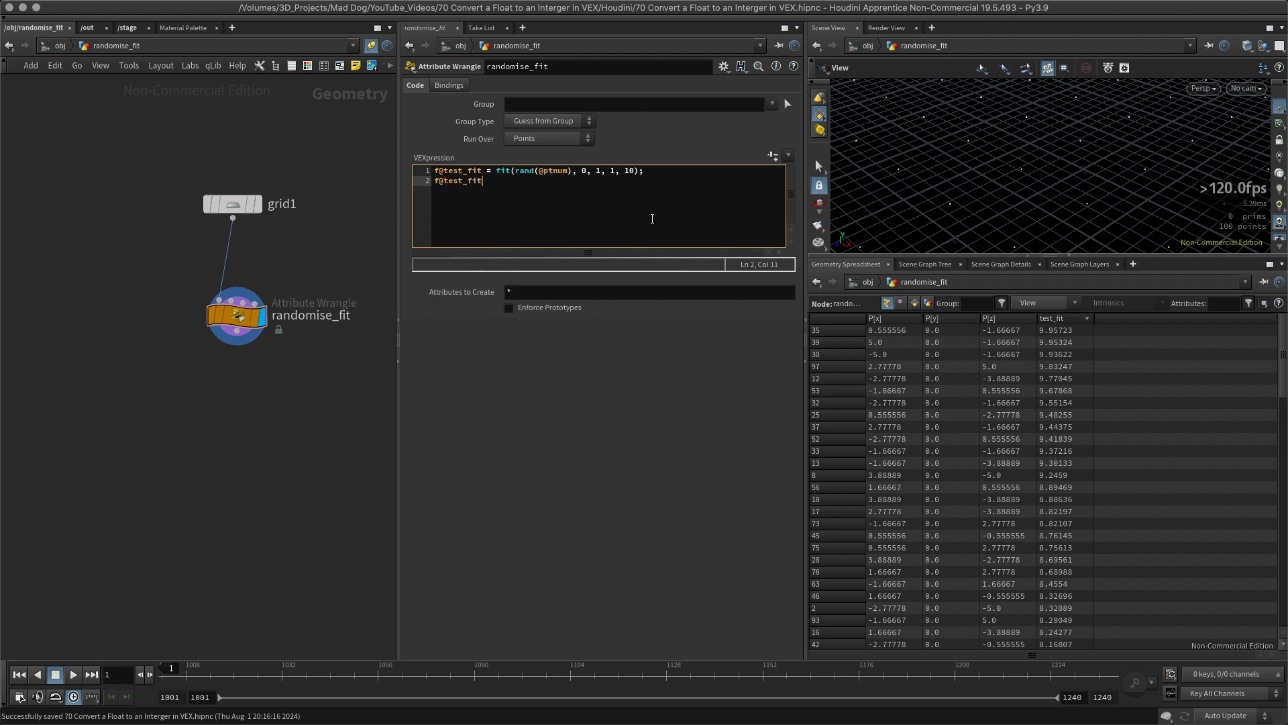
pyautogui.write('=')
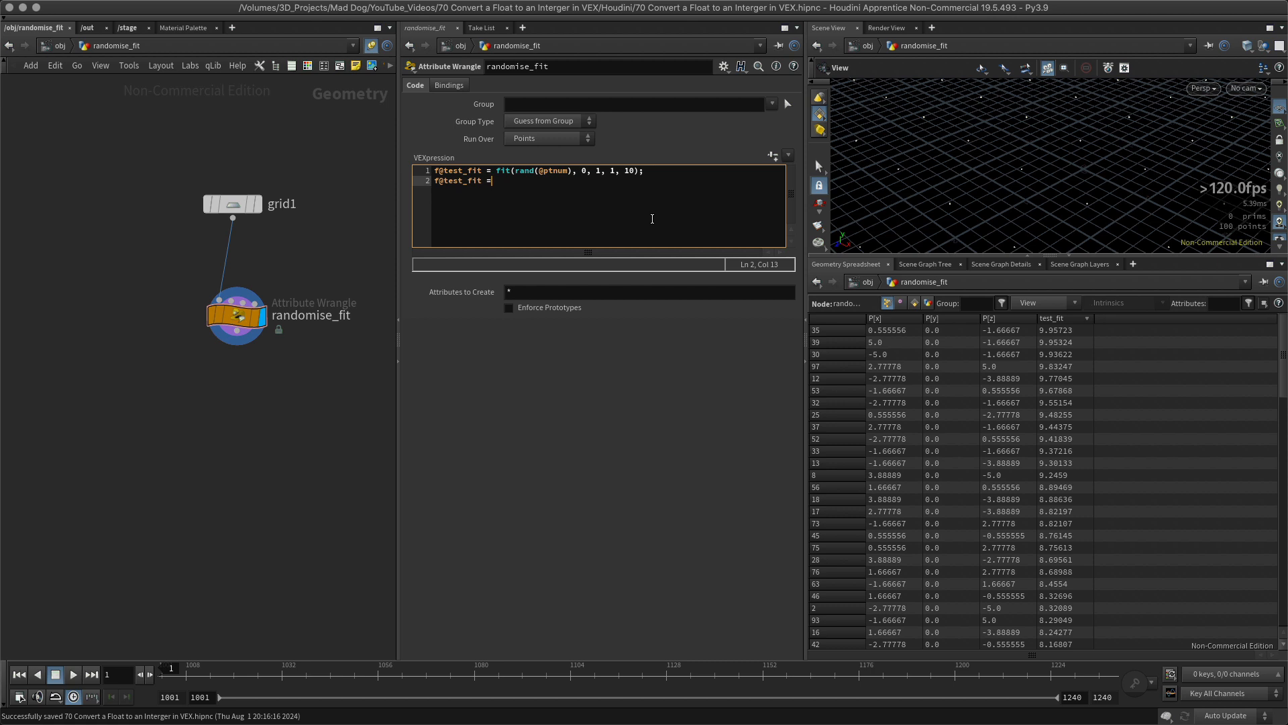
pyautogui.moveTo(648, 207)
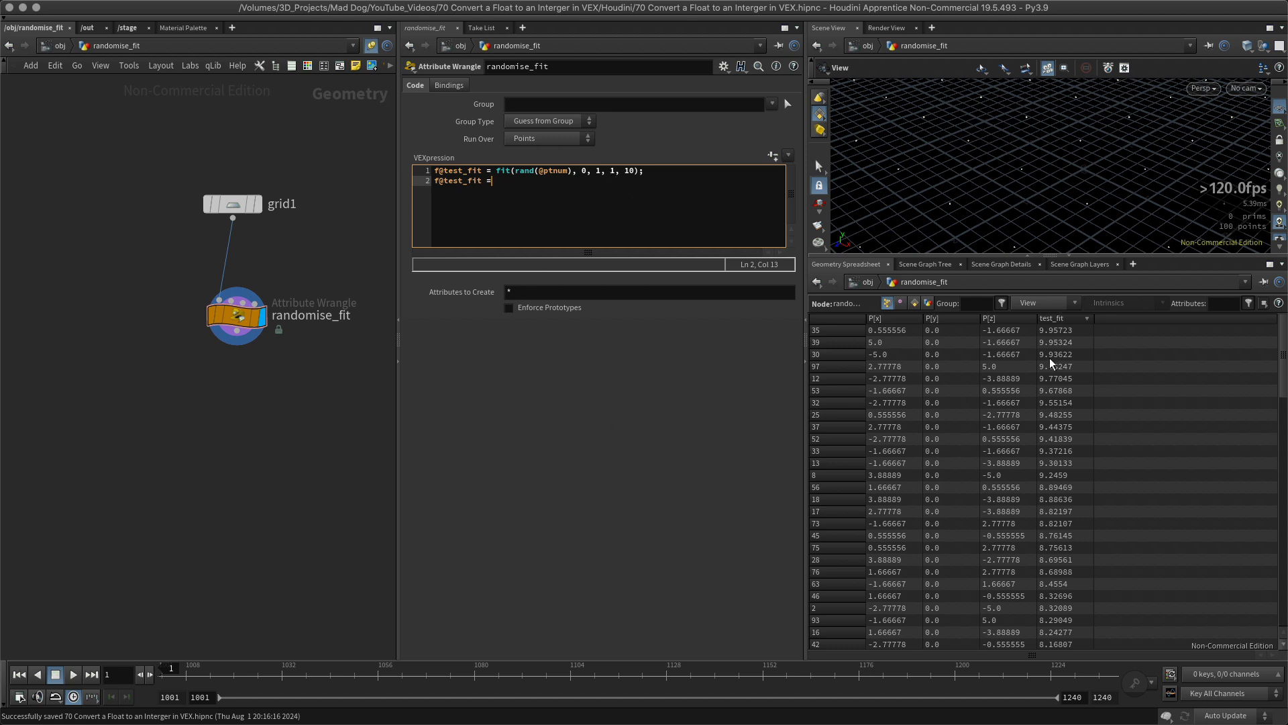
pyautogui.moveTo(1084, 596)
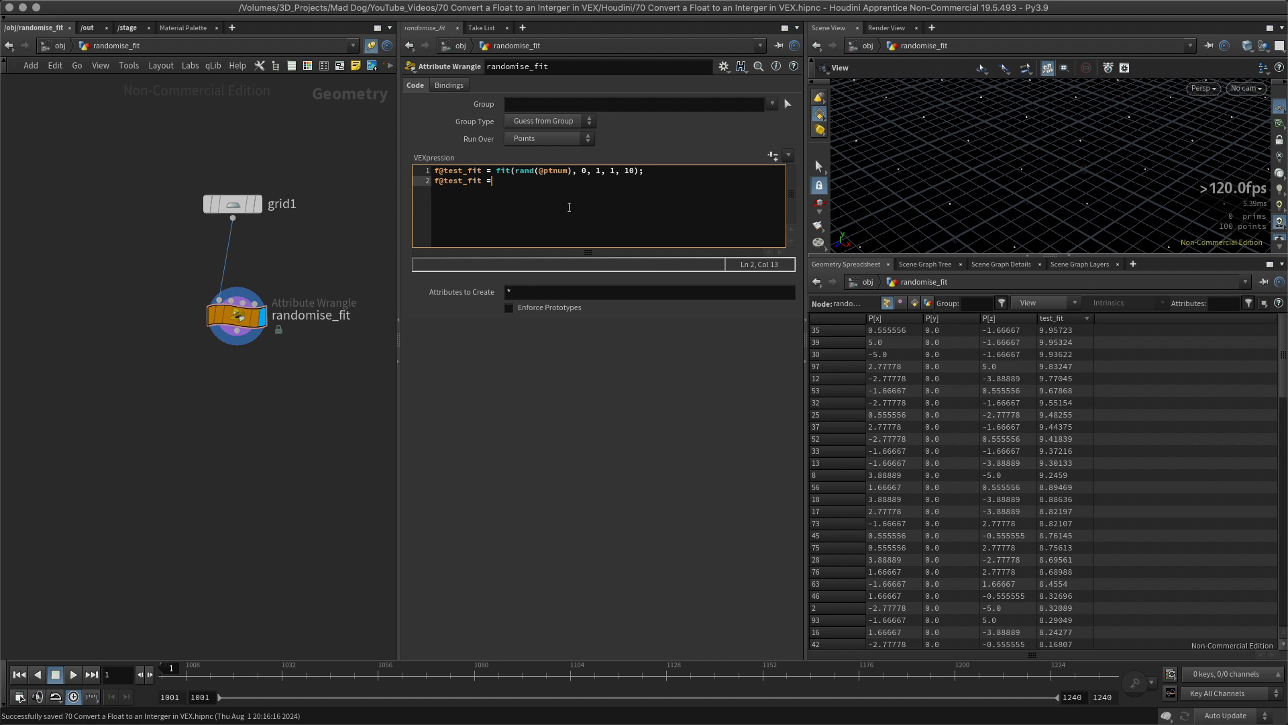
pyautogui.write('r')
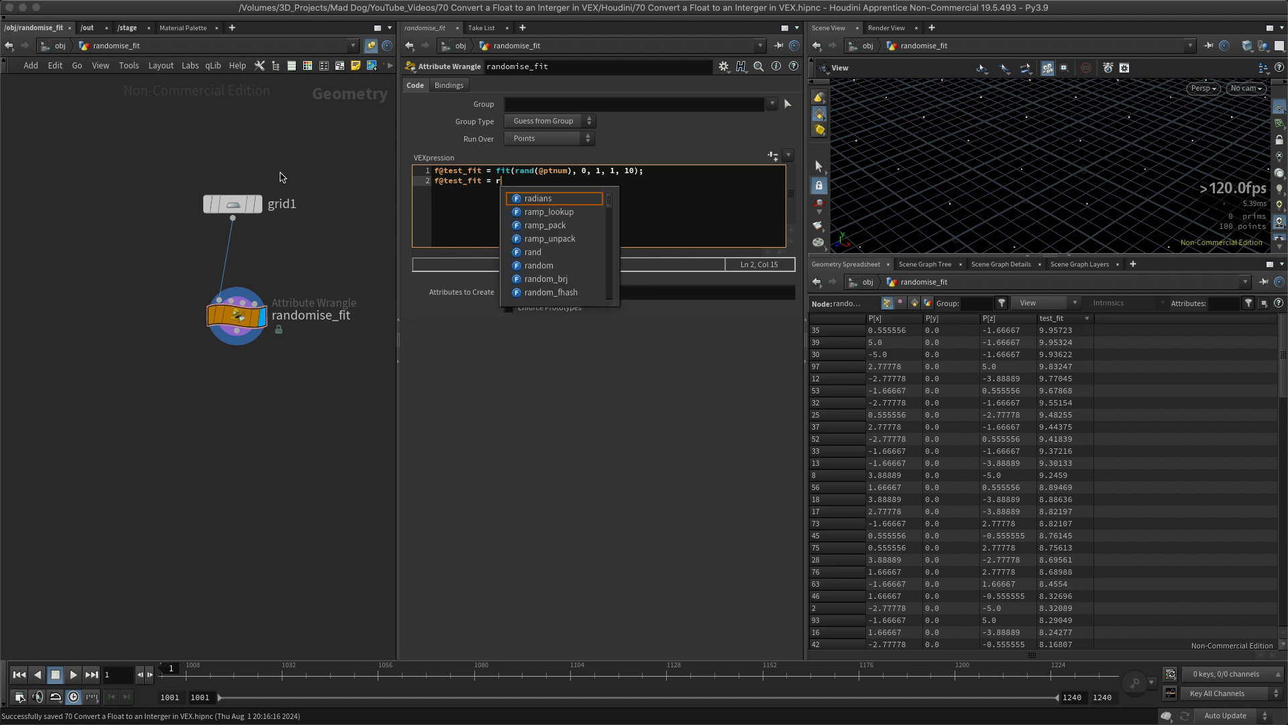
pyautogui.write('int(')
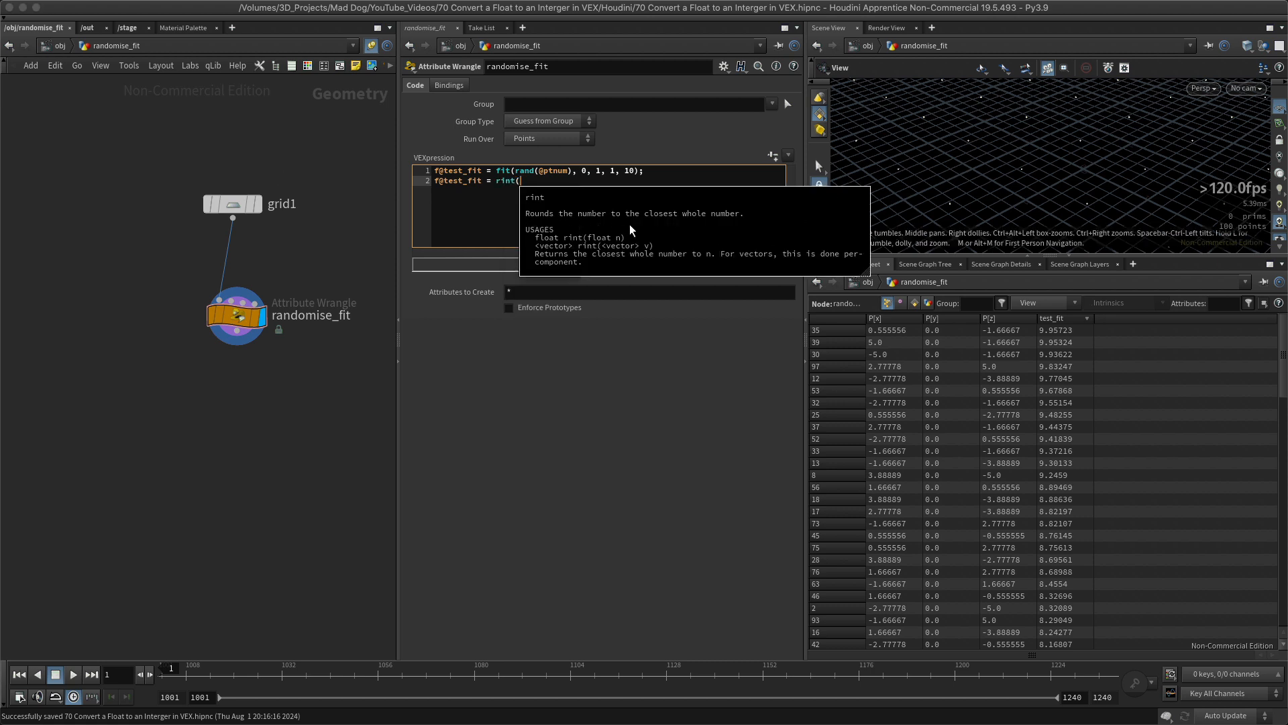
pyautogui.moveTo(664, 247)
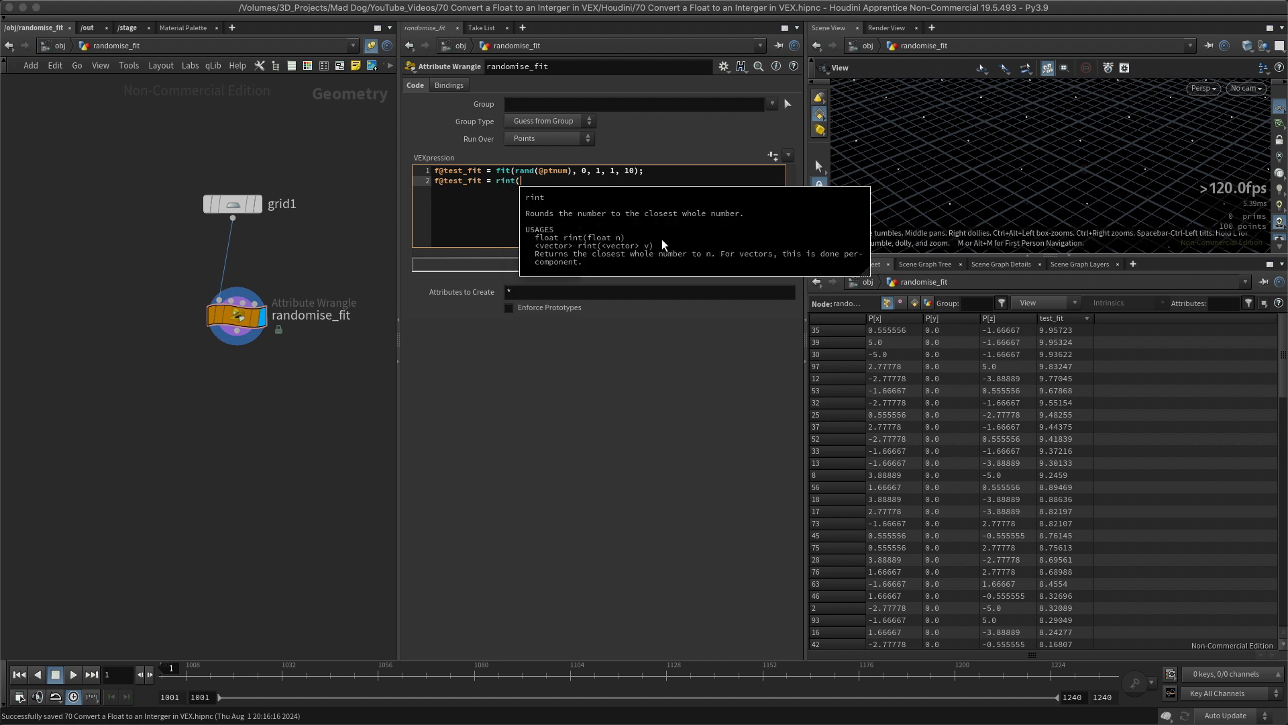
pyautogui.moveTo(523, 231)
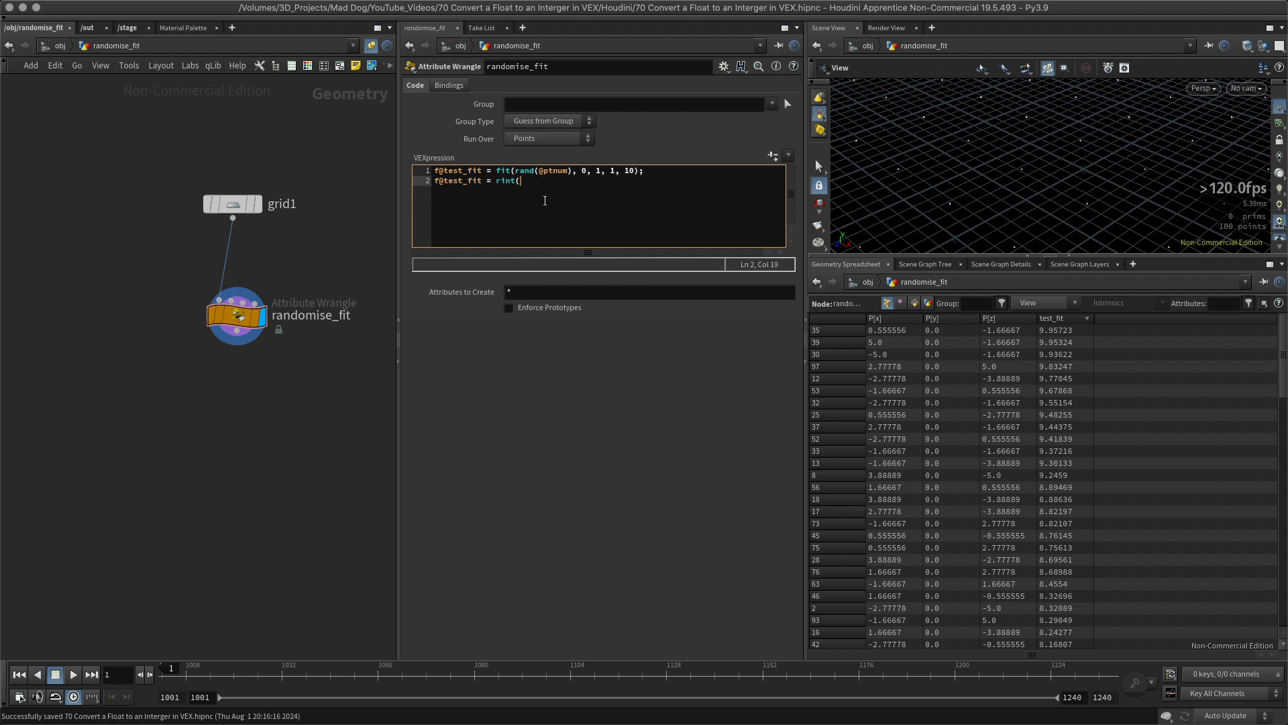
pyautogui.write('@test')
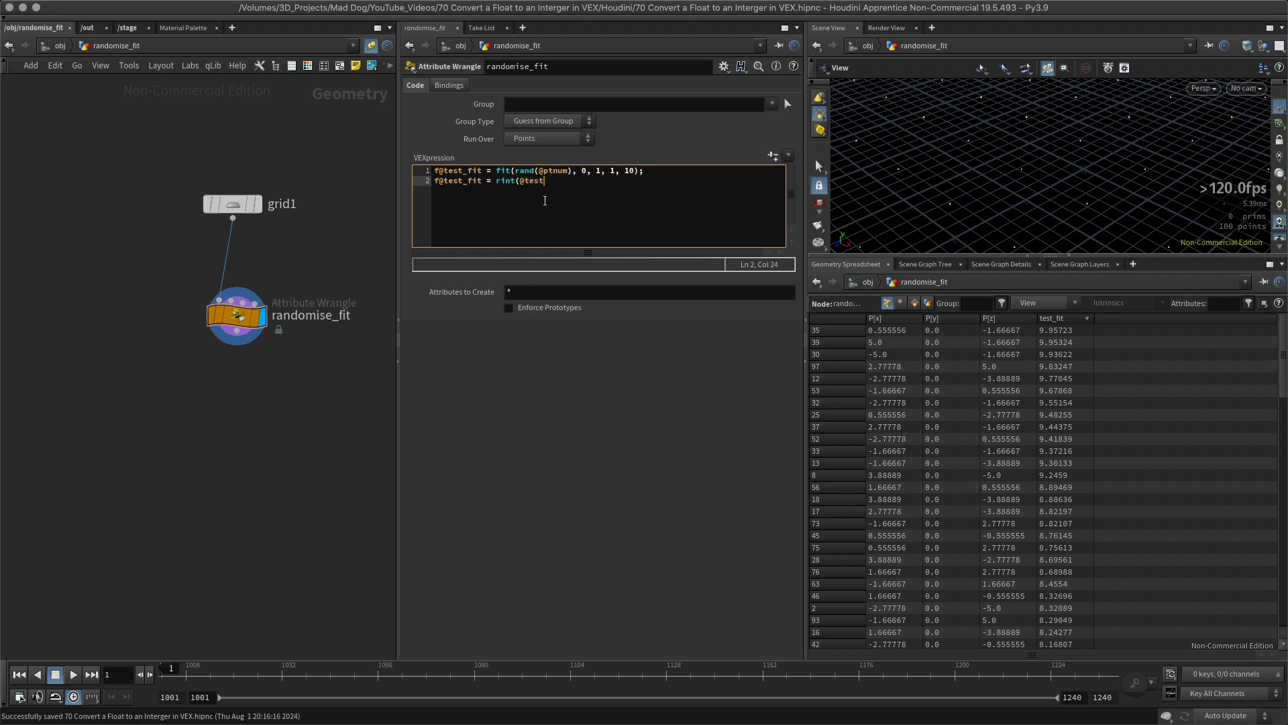
pyautogui.write('_')
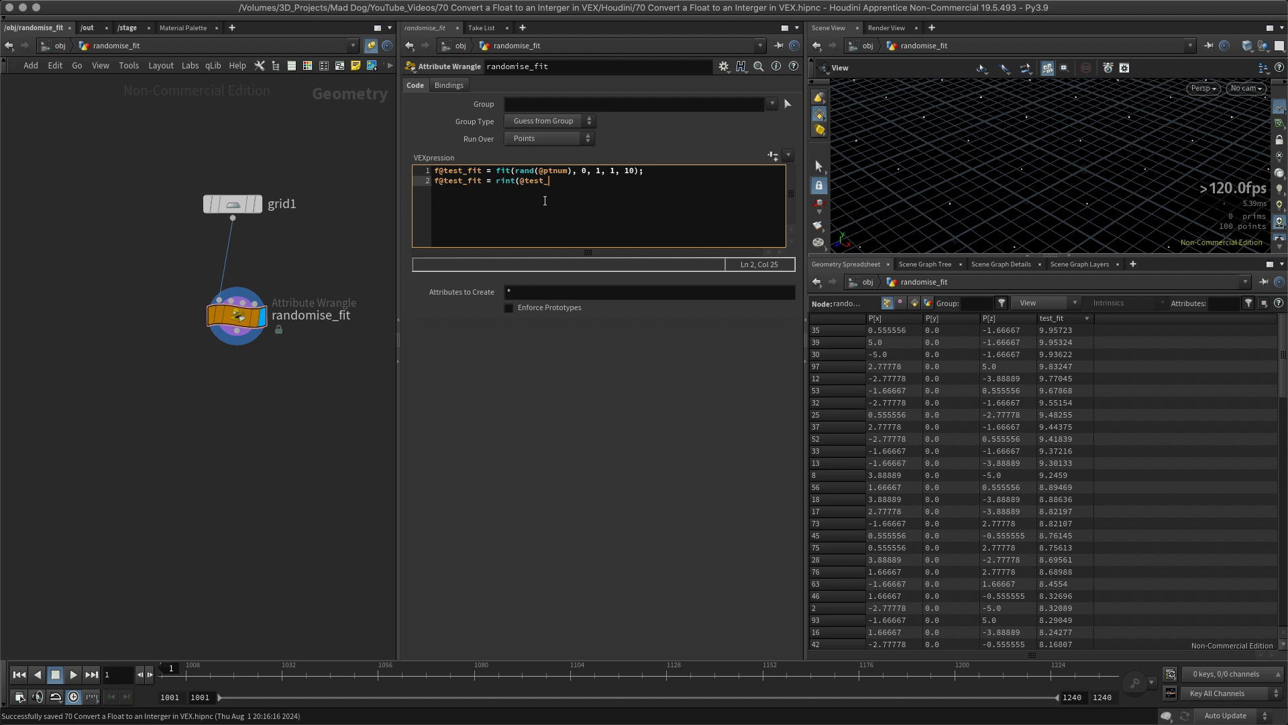
pyautogui.write('fit)')
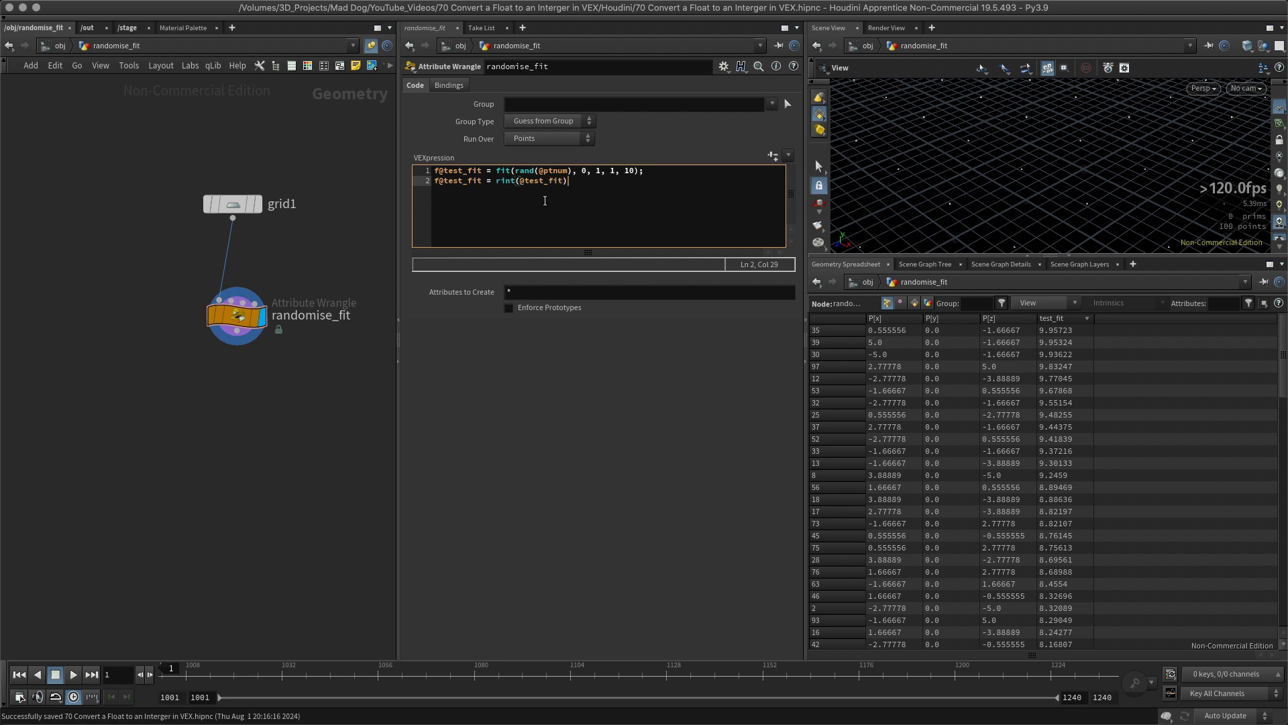
pyautogui.write(';')
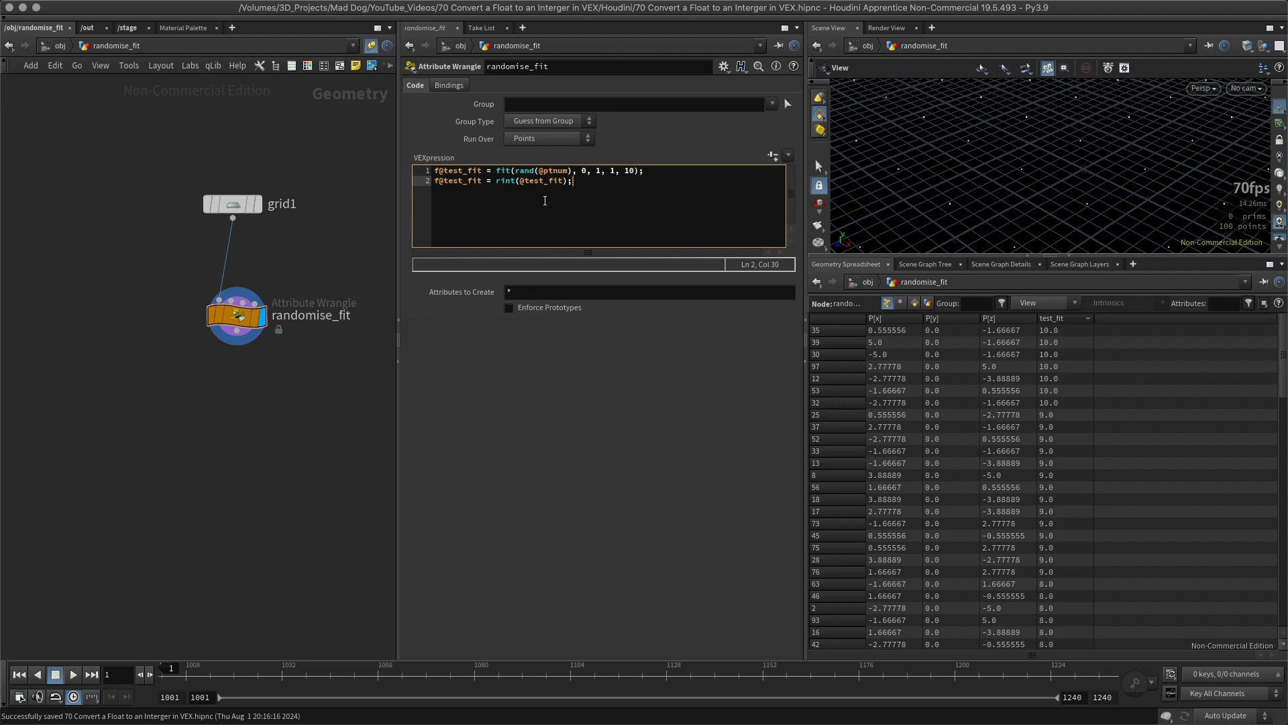
# - Start a new first line above the fit line for an integer declaration beginning with i
pyautogui.scroll(-3)
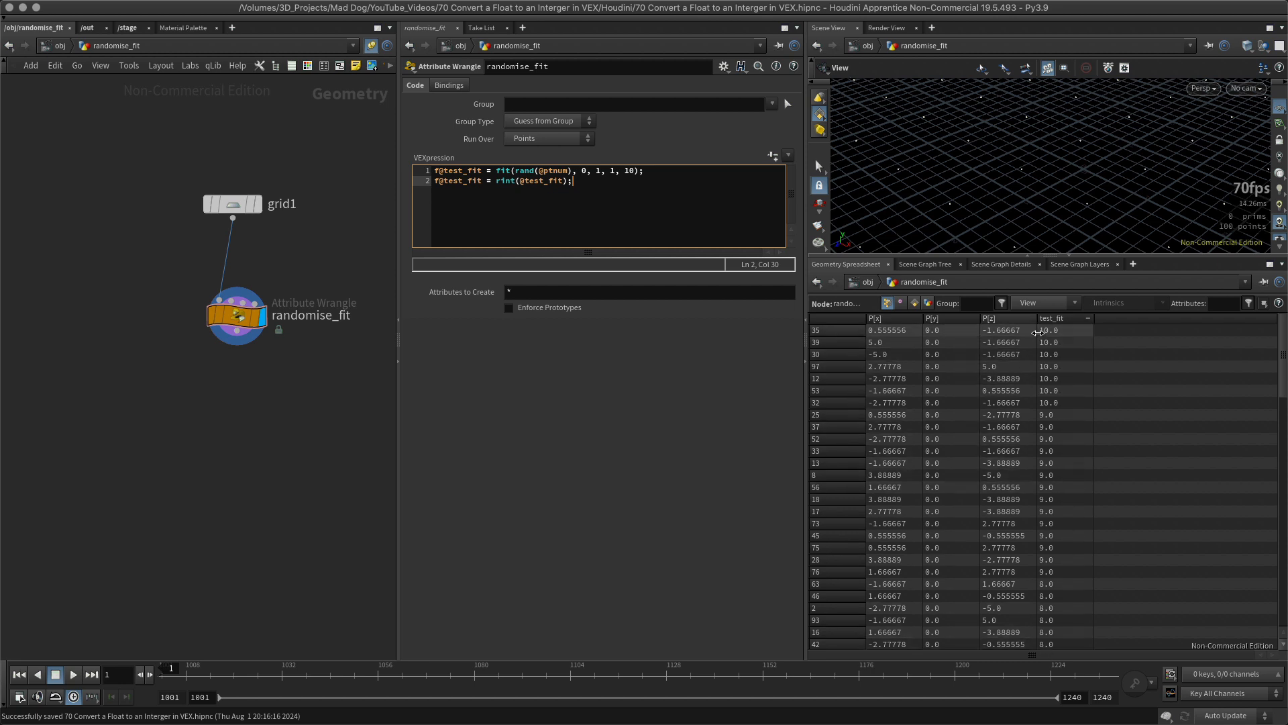
pyautogui.moveTo(1067, 421)
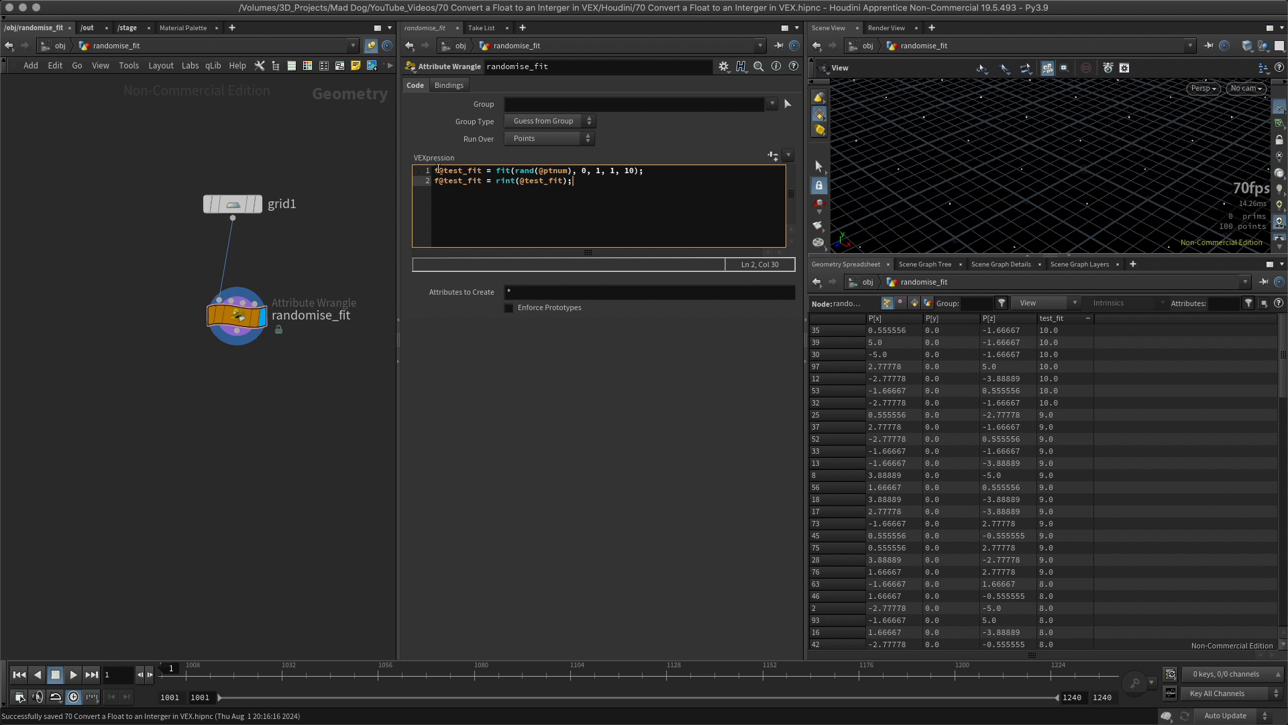
pyautogui.click(439, 170)
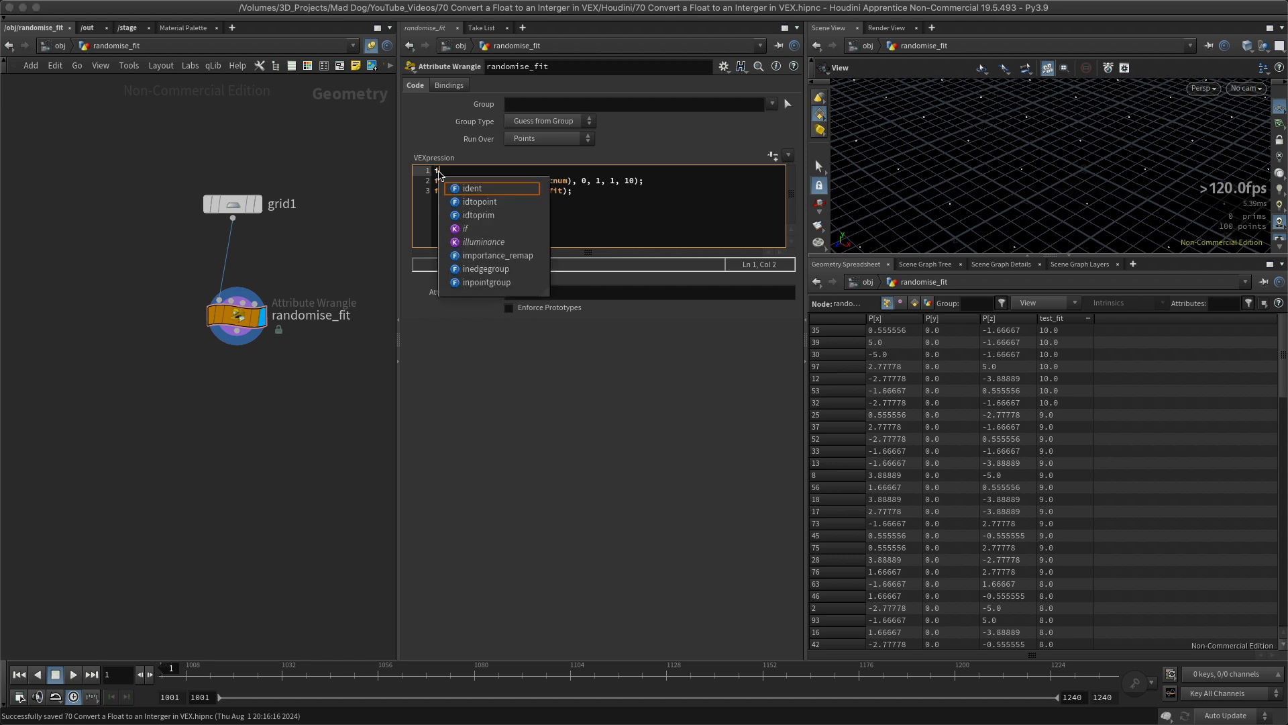
# - Declare i@test_fit; and add (int) casts to the fit(rand()) and rint() lines so test_fit shows integers
pyautogui.press('Escape')
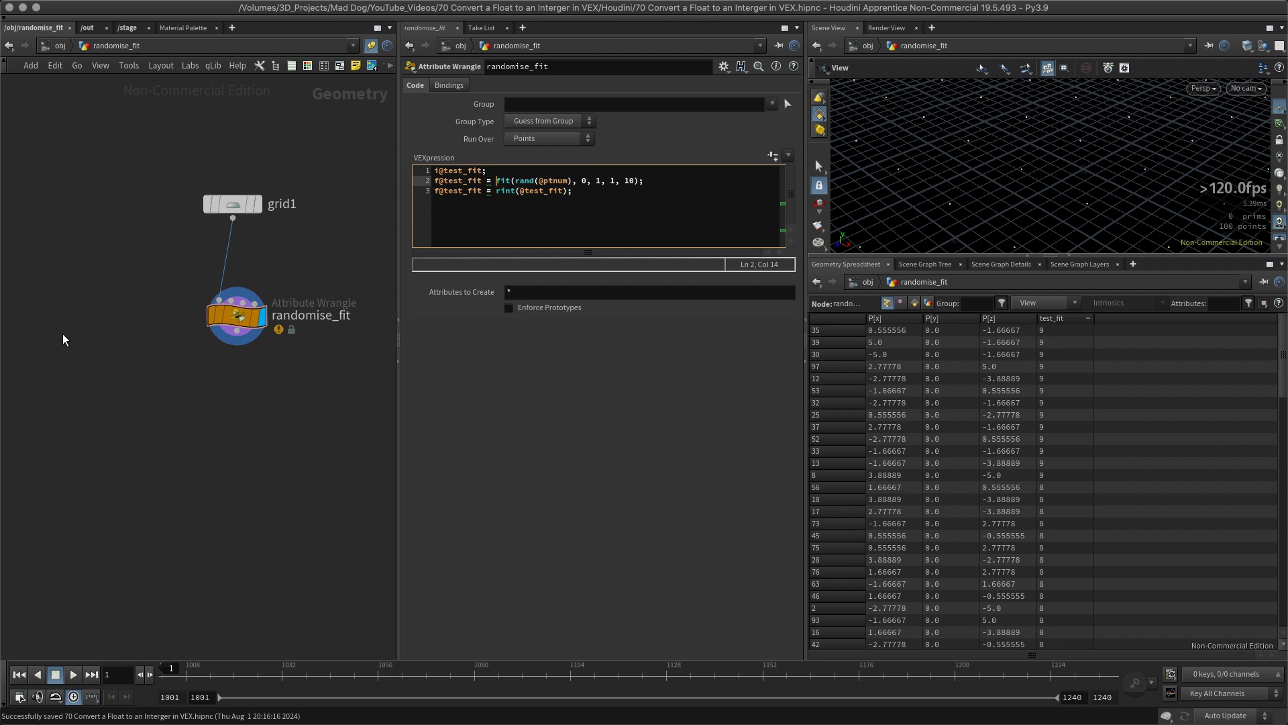
pyautogui.write('(int)')
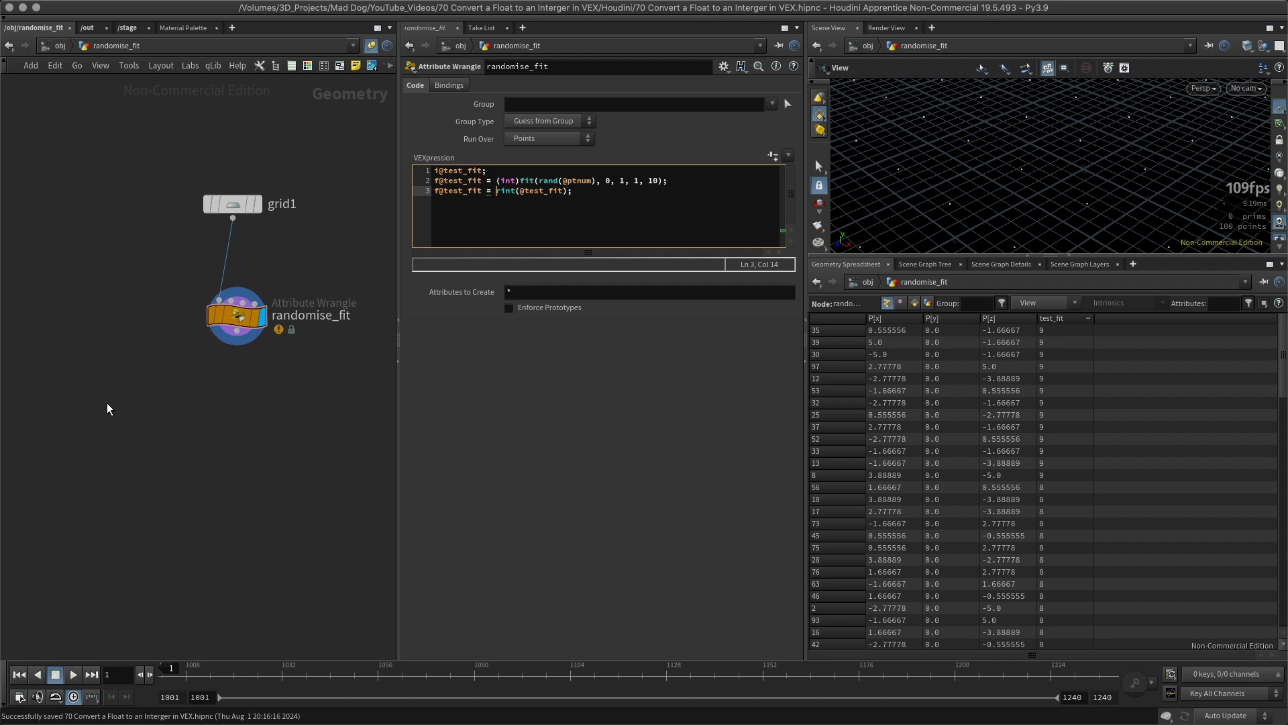
pyautogui.write('(int)')
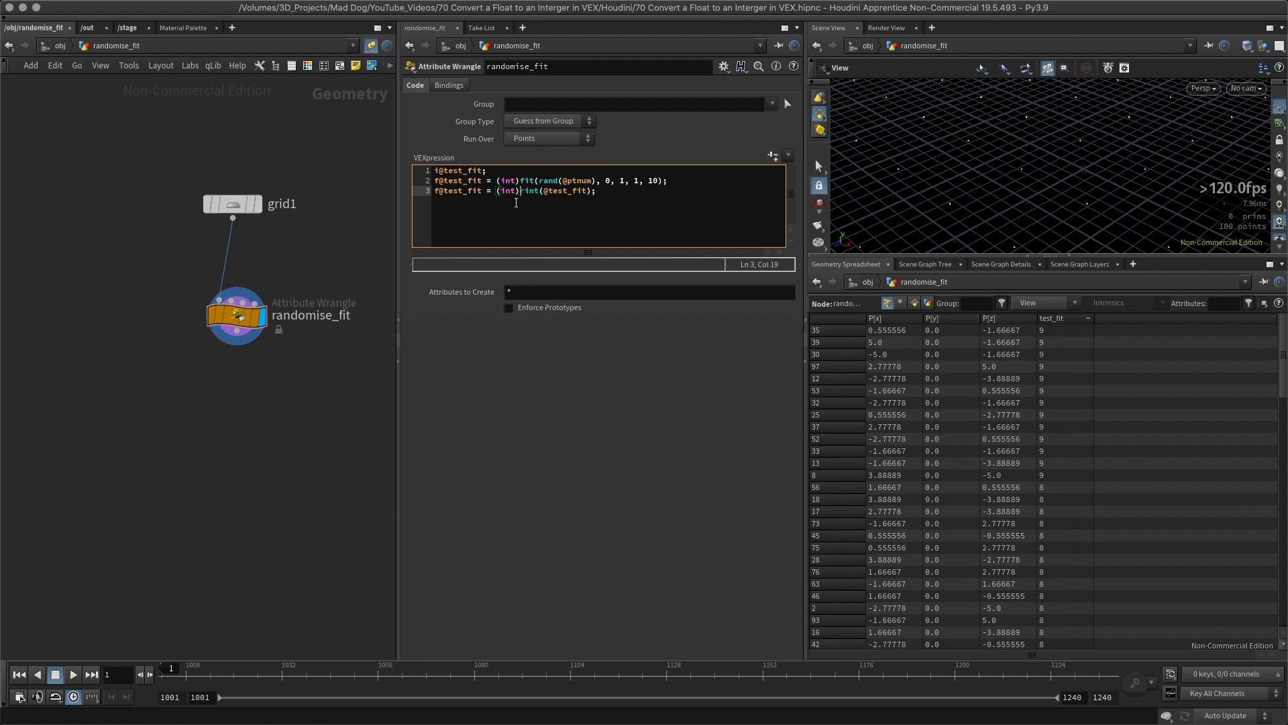
pyautogui.moveTo(519, 221)
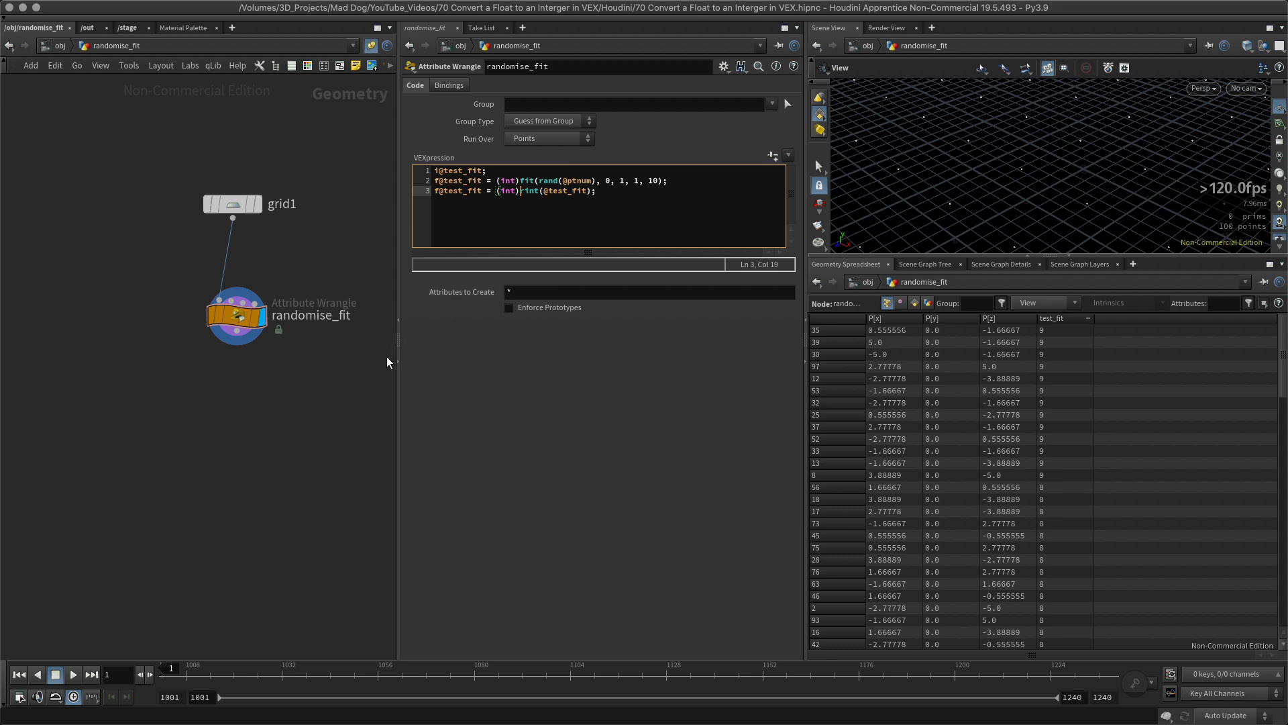
pyautogui.moveTo(219, 385)
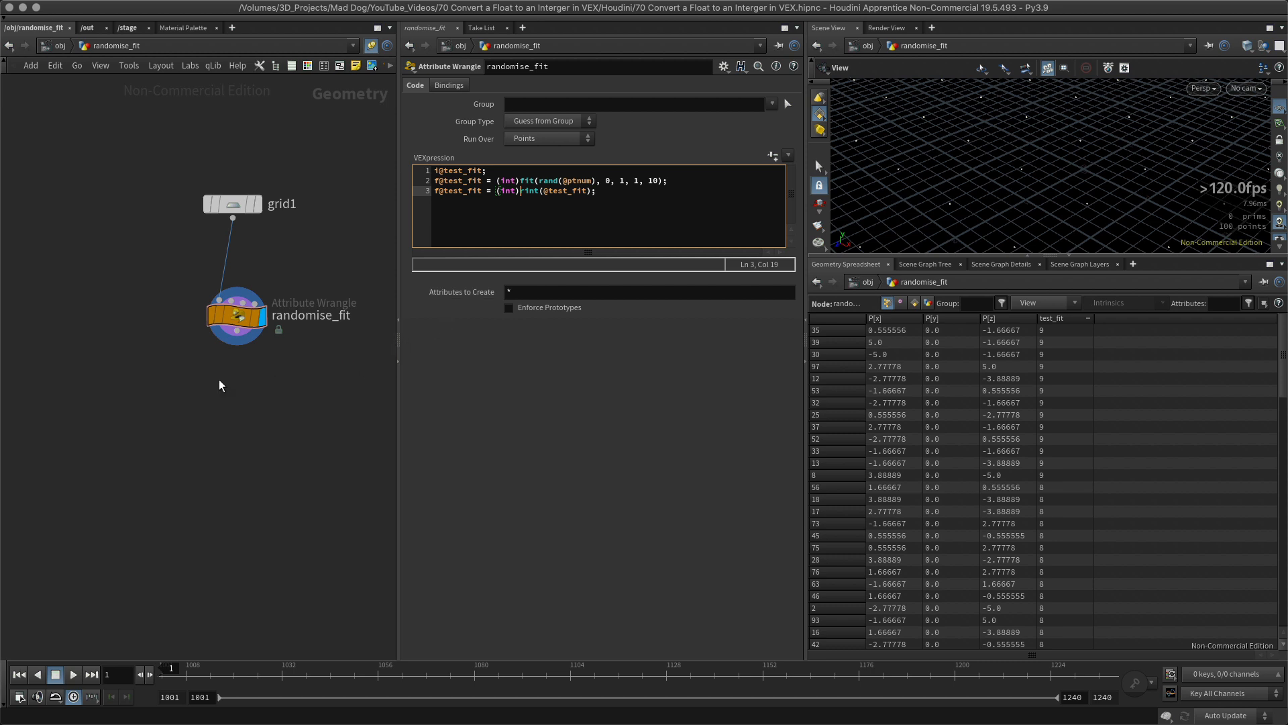